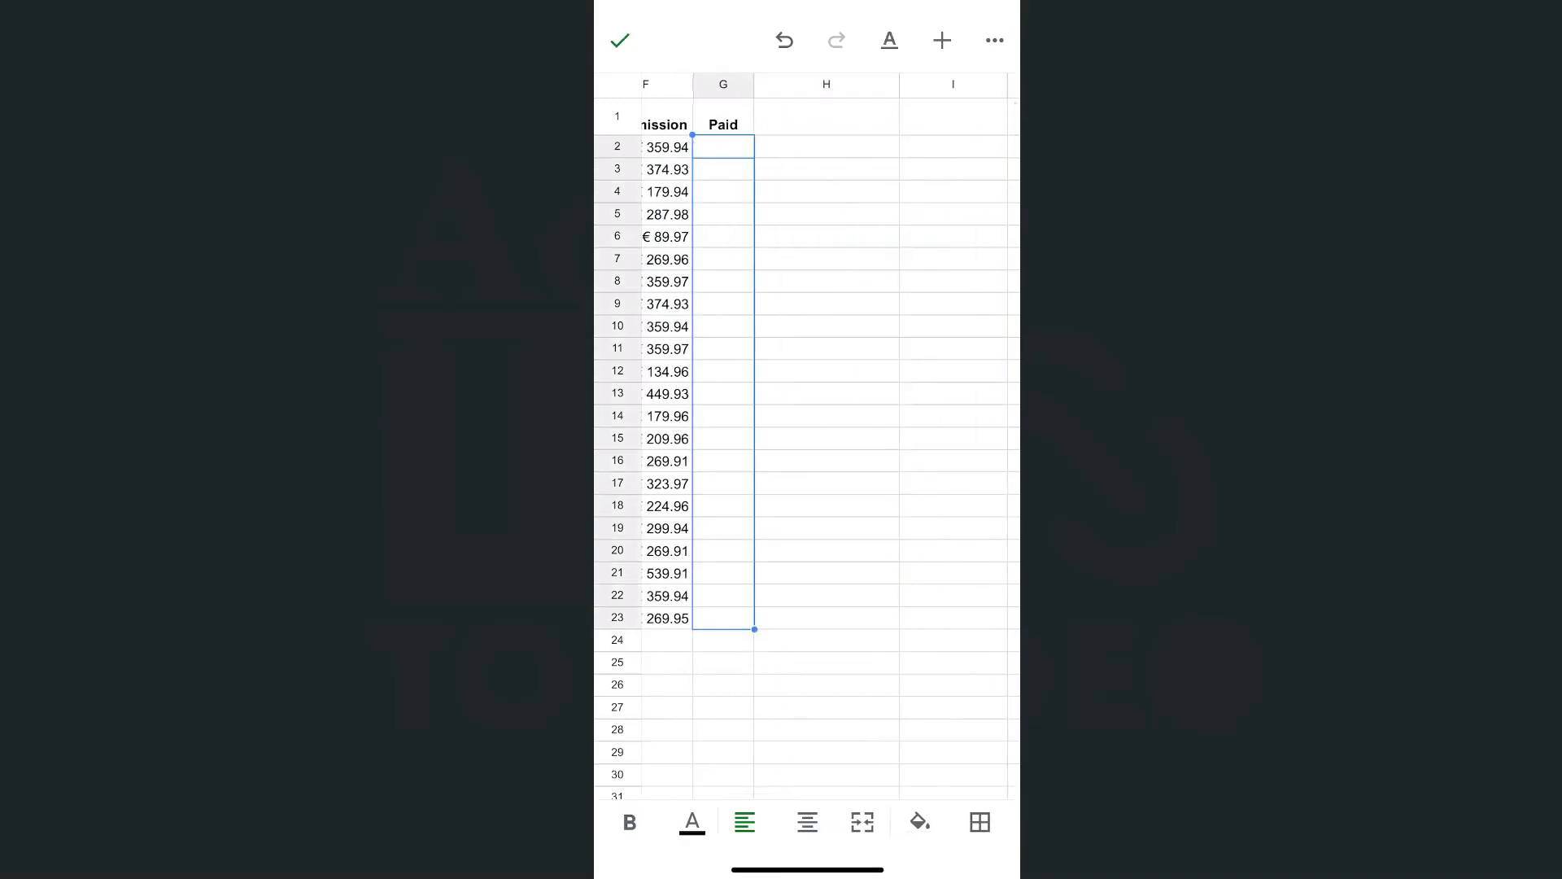
Step: Select empty cell H1 beside the Paid header
{"action": "left_click", "coordinate": [825, 116]}
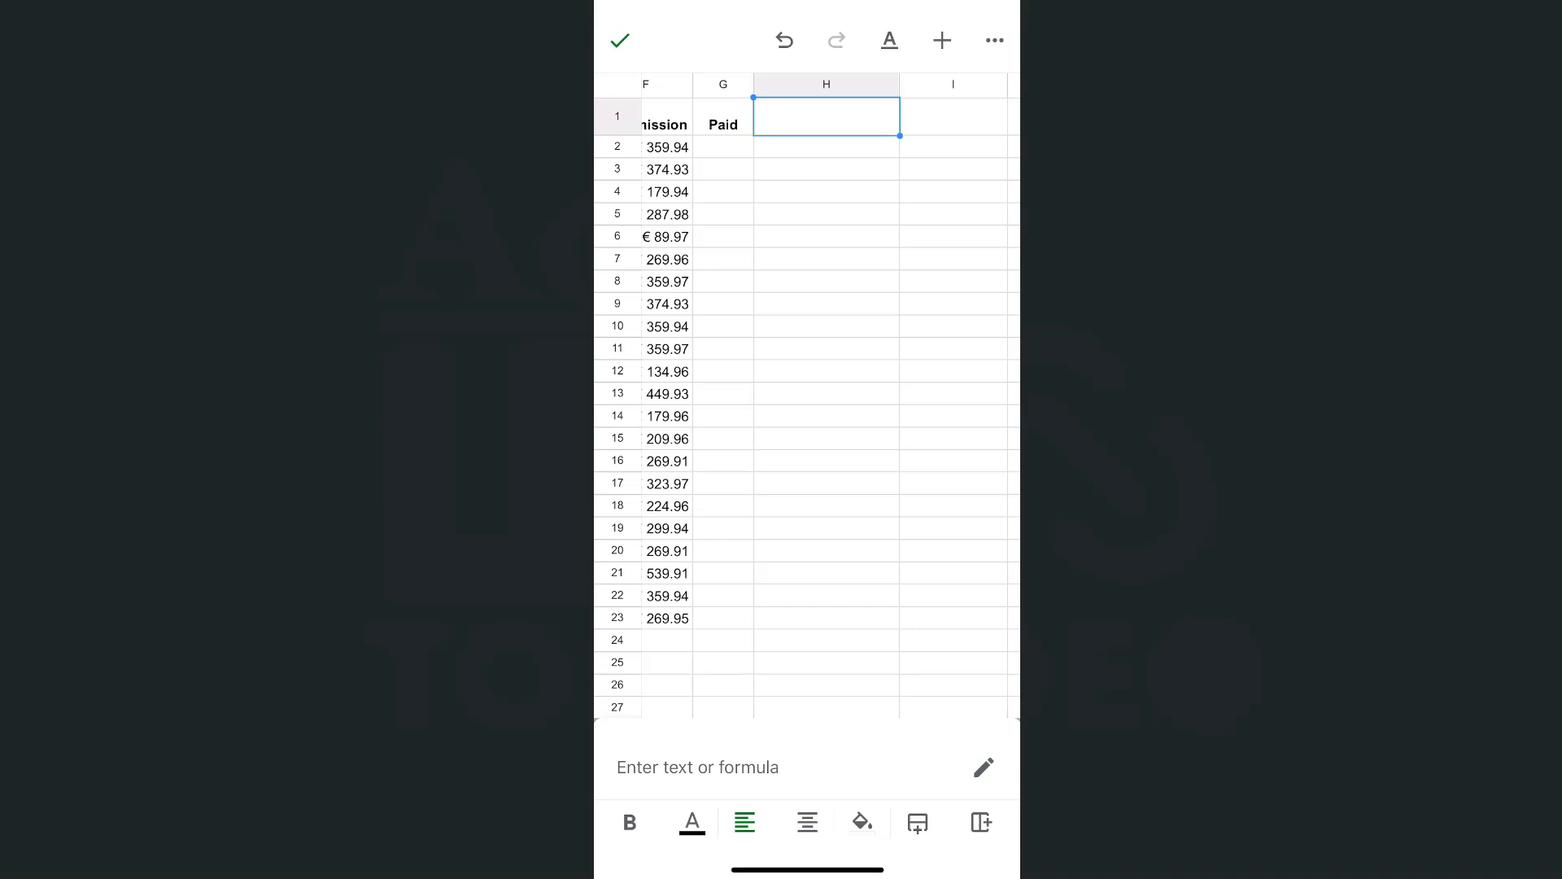
Step: Enter 'Click here to watch video' into cell H1
{"action": "left_click", "coordinate": [827, 116]}
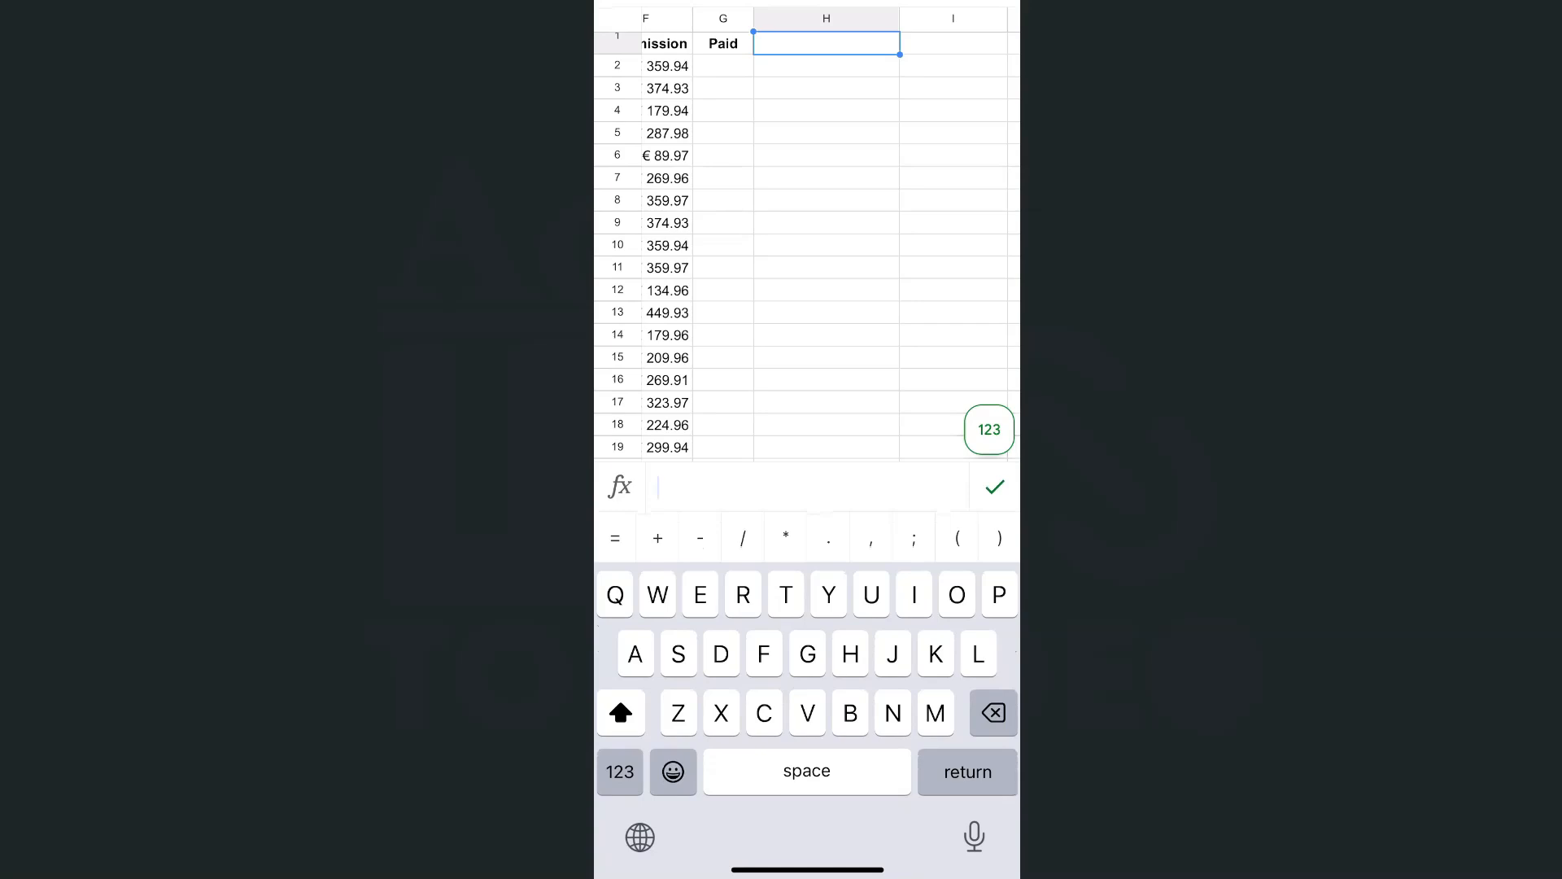
{"action": "type", "text": "Click here to watch cid"}
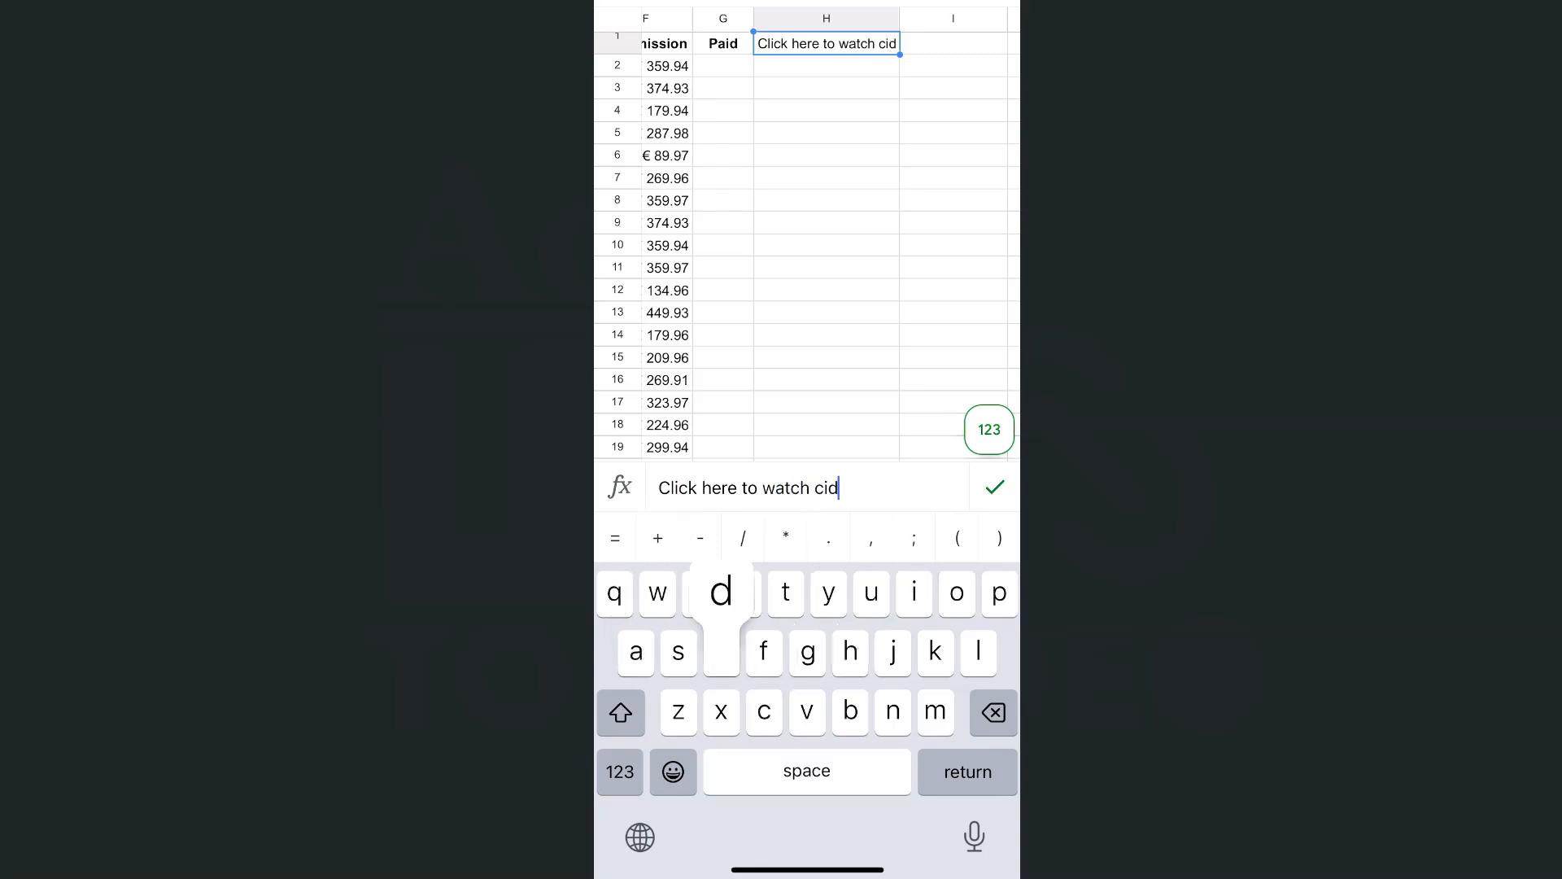
{"action": "left_click", "coordinate": [991, 487]}
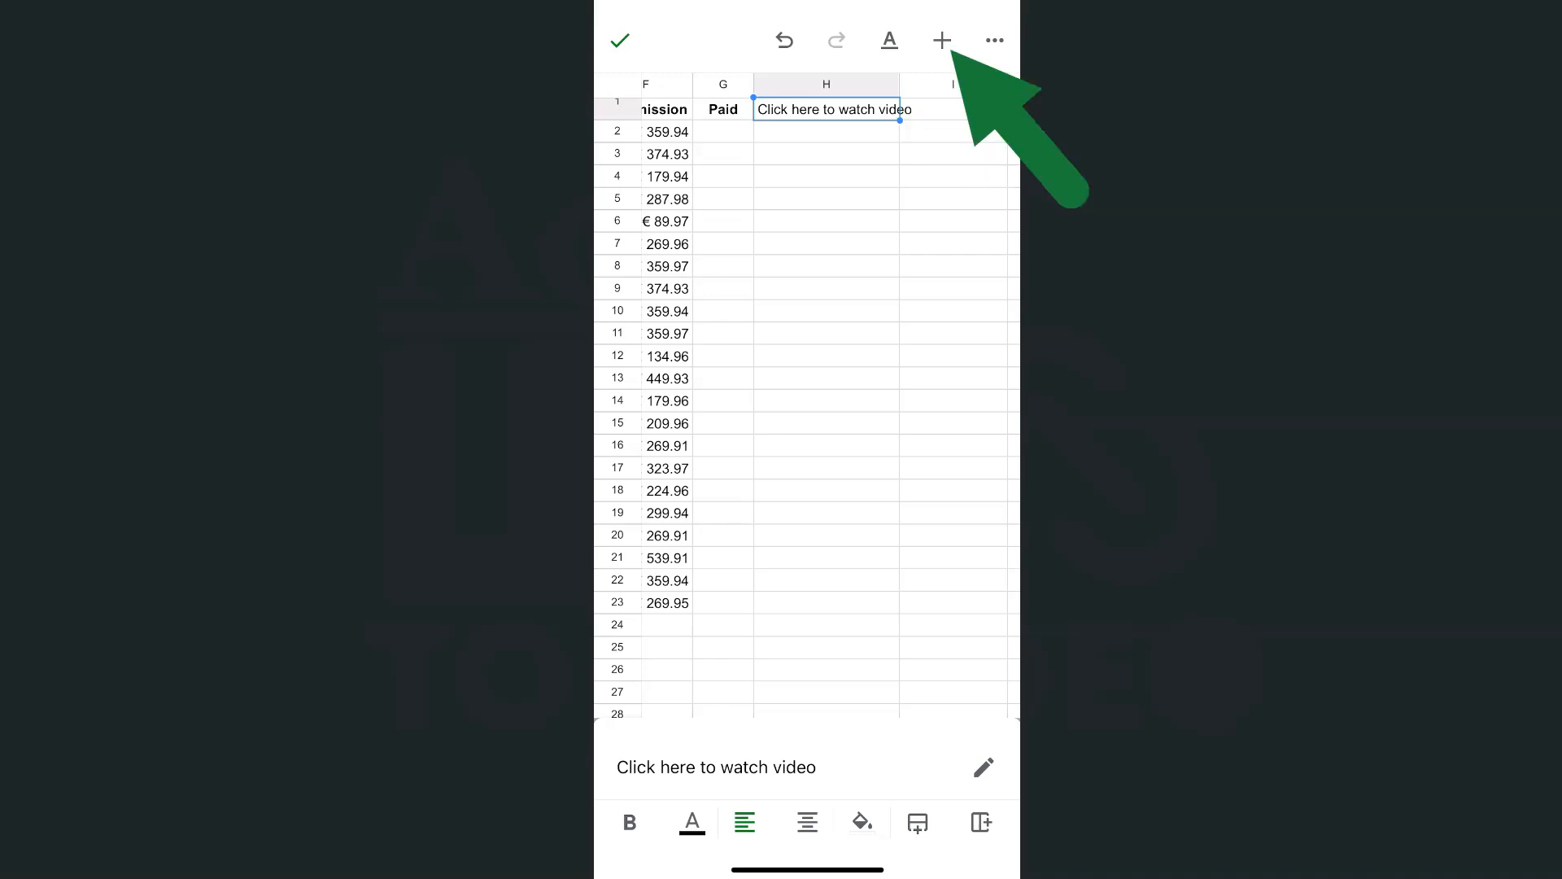
Step: Attach the pasted YouTube URL to H1's text as a link
{"action": "left_click", "coordinate": [940, 41]}
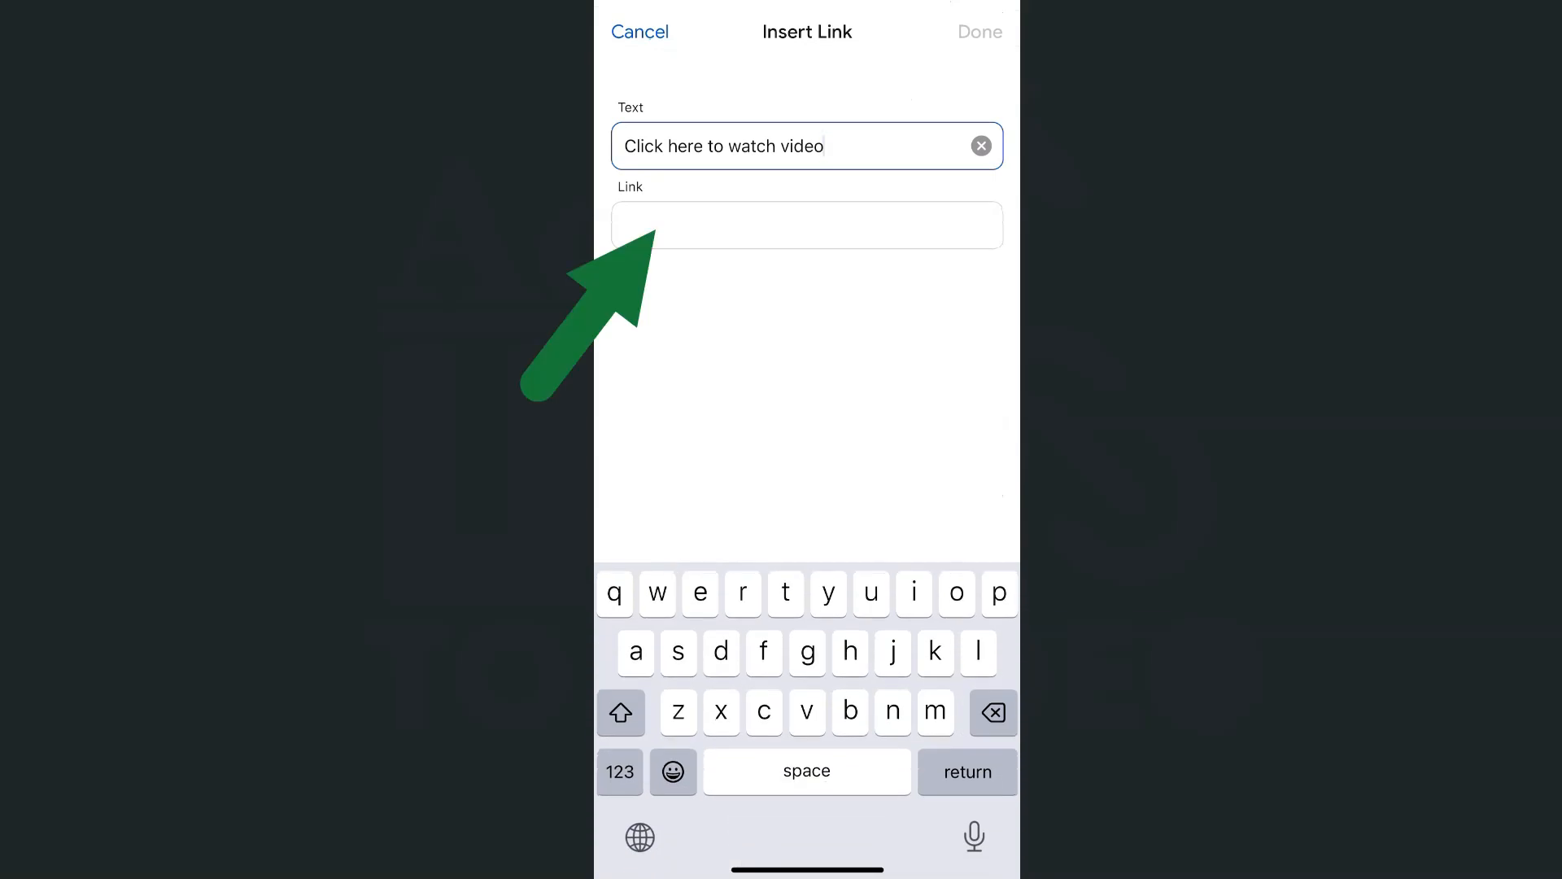
{"action": "left_click", "coordinate": [807, 225]}
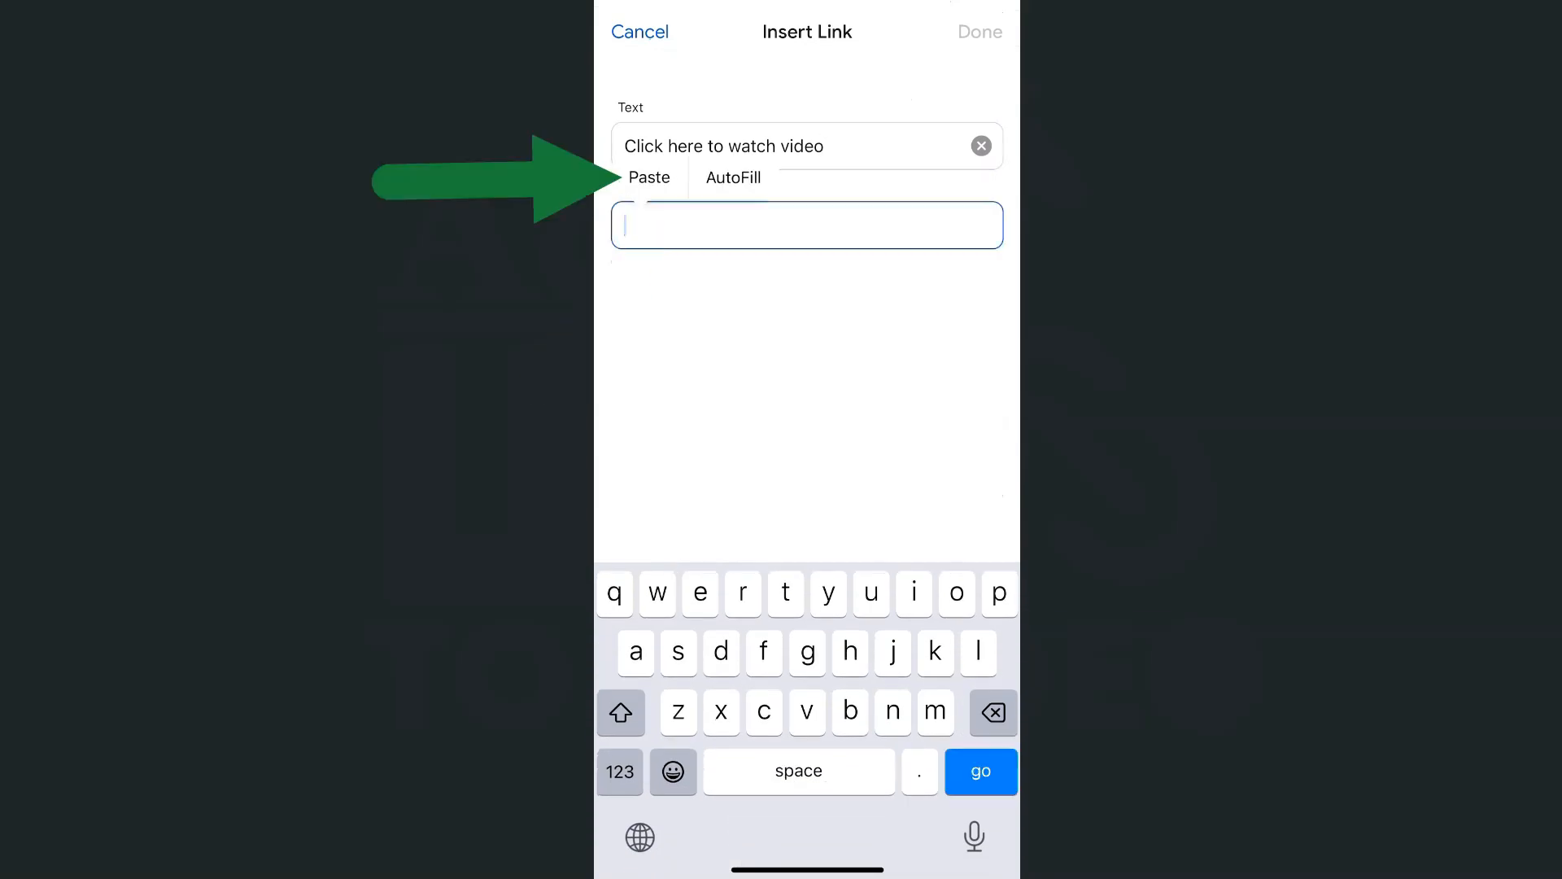
{"action": "left_click", "coordinate": [649, 178]}
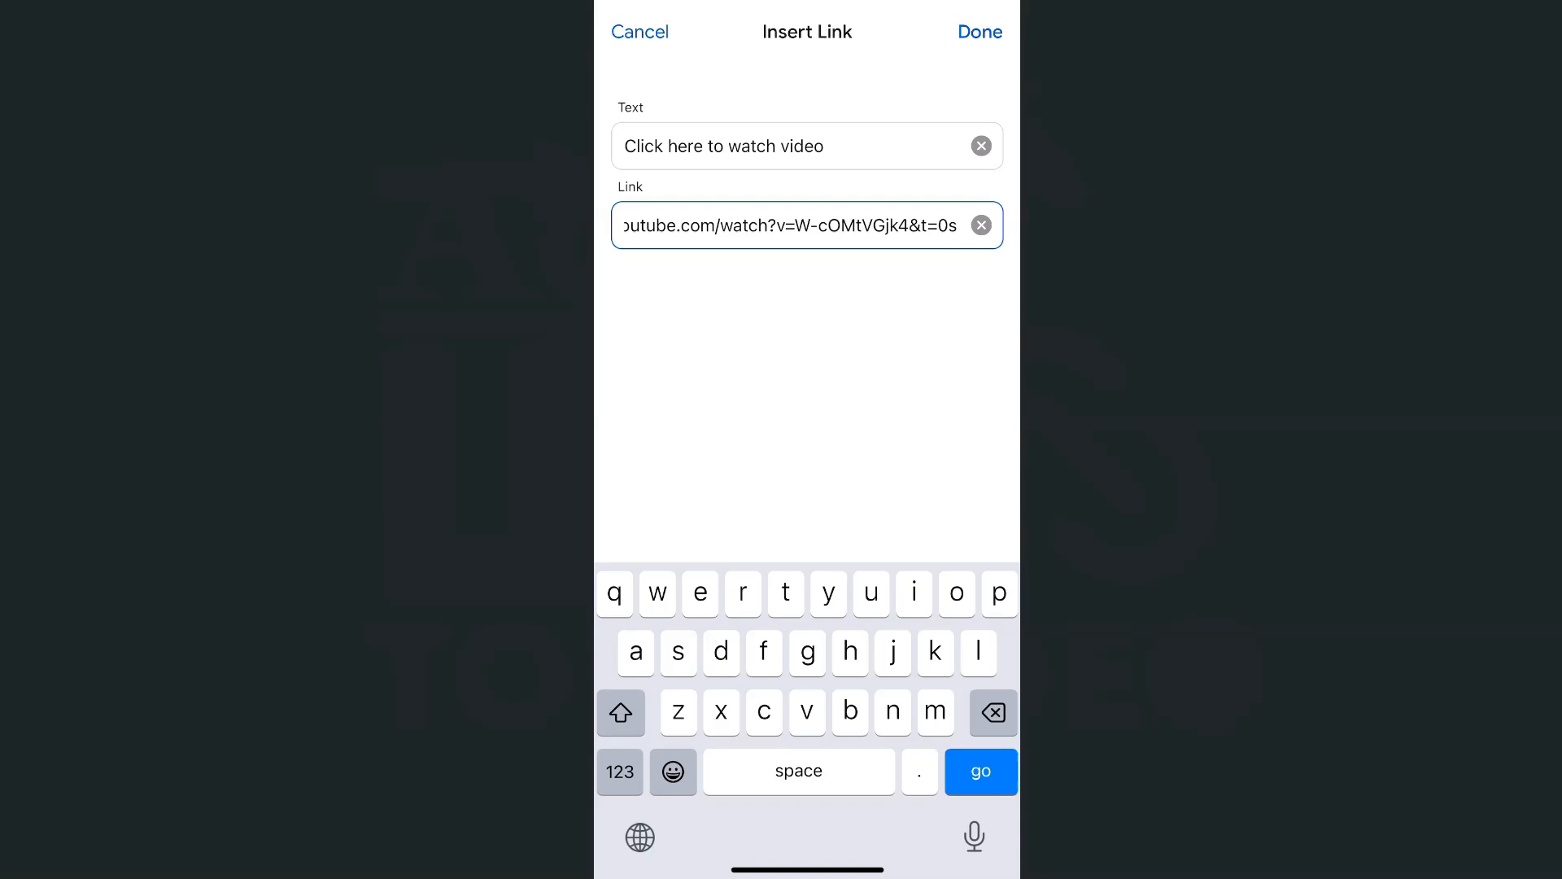
{"action": "left_click", "coordinate": [979, 33]}
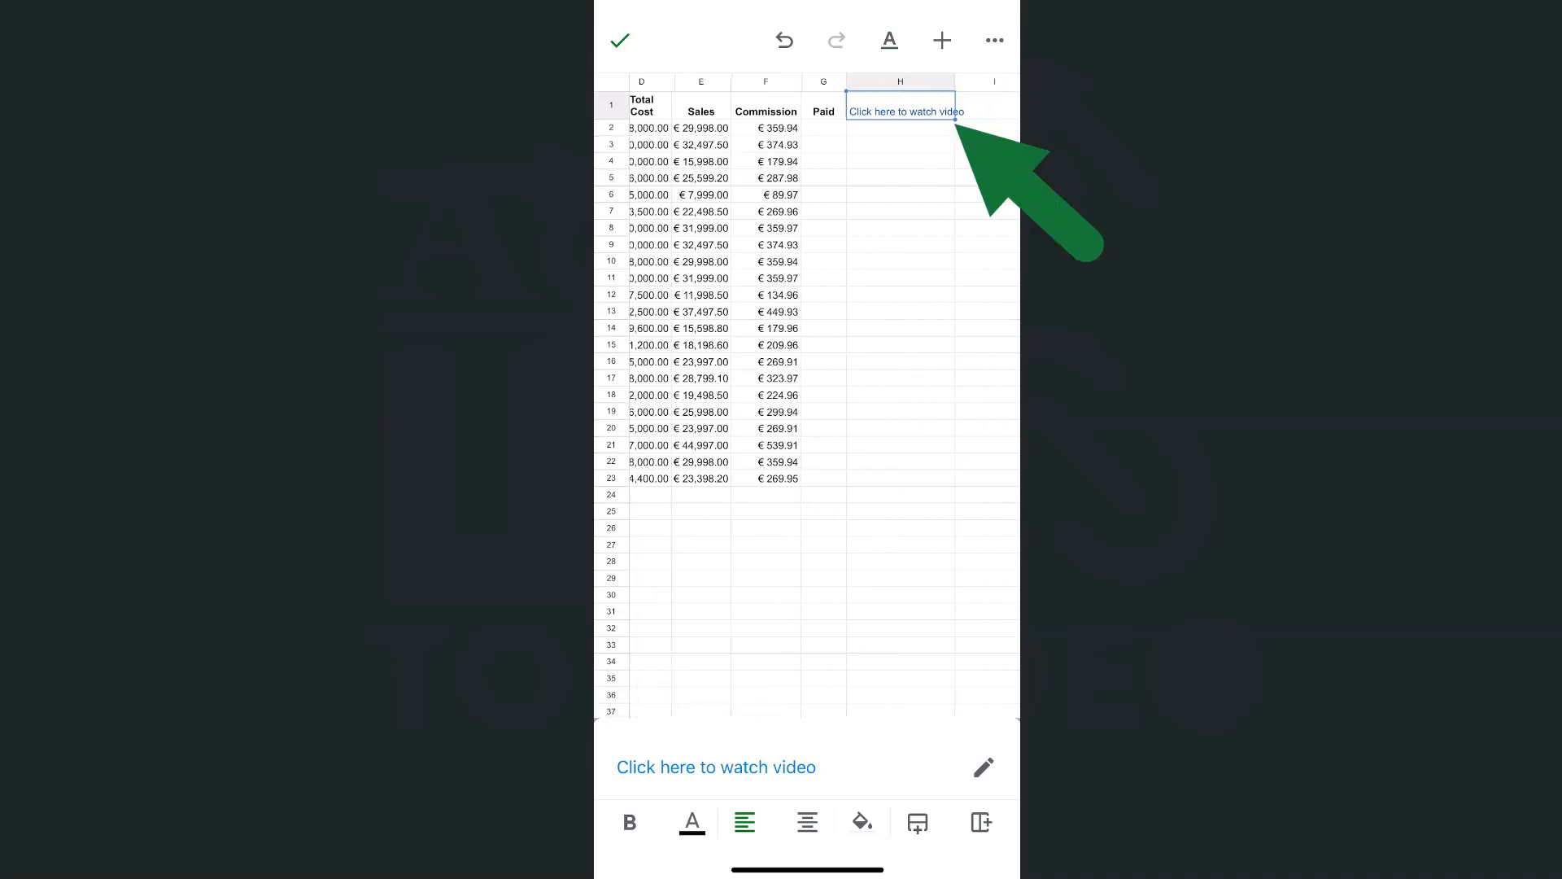
Step: Follow the new link from H1 to the YouTube checkbox tutorial
{"action": "left_click", "coordinate": [900, 111]}
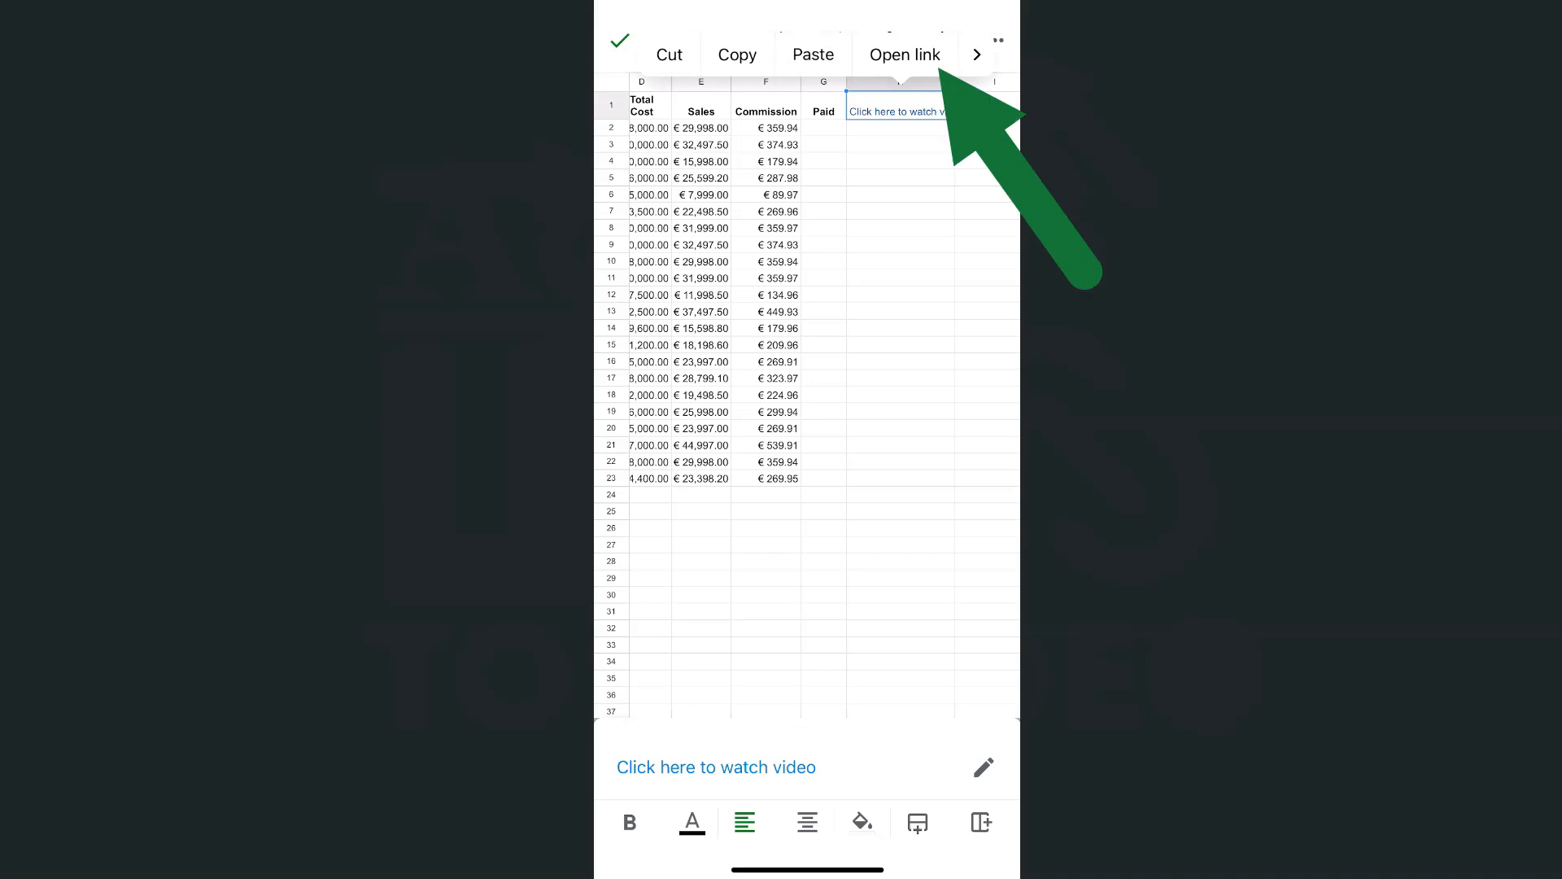
{"action": "left_click", "coordinate": [903, 54]}
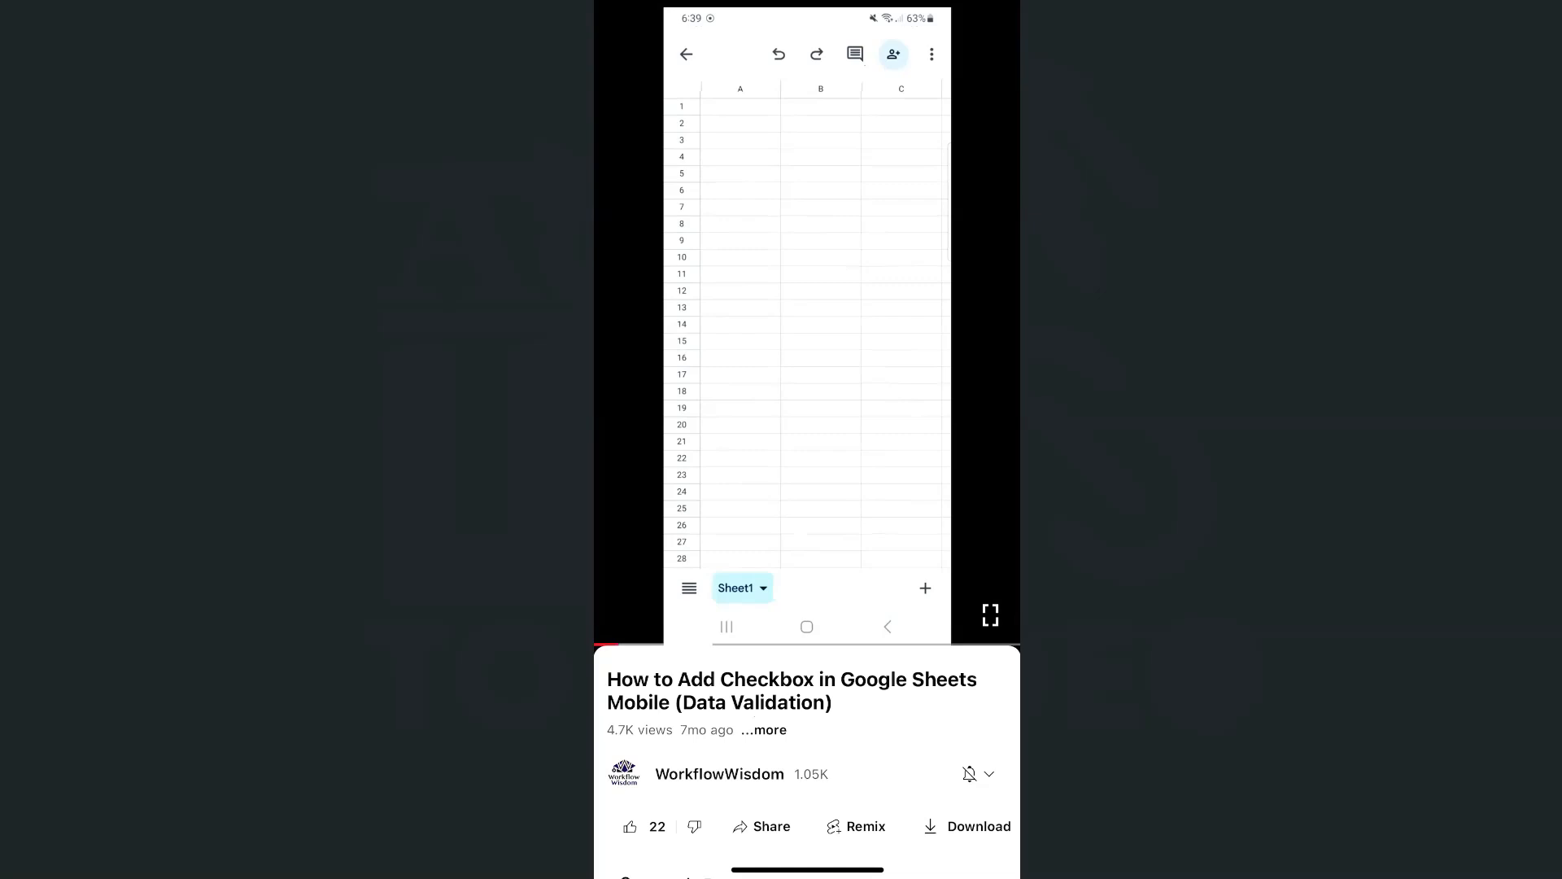